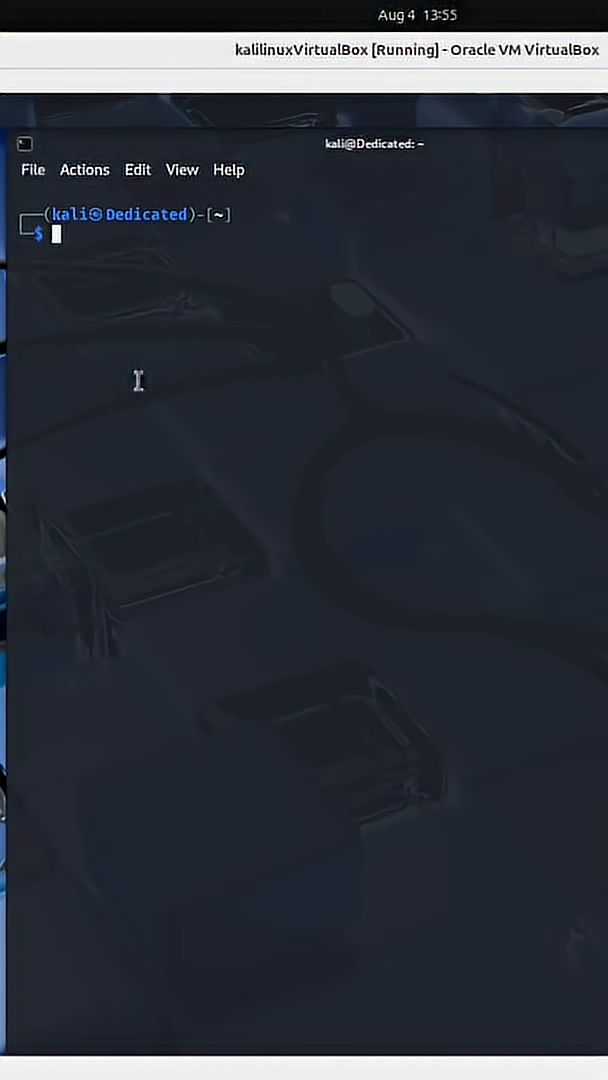
- Initialize the Metasploit database with msfdb init, retrying with sudo after the root error
{"action": "type", "text": "msfdb init"}
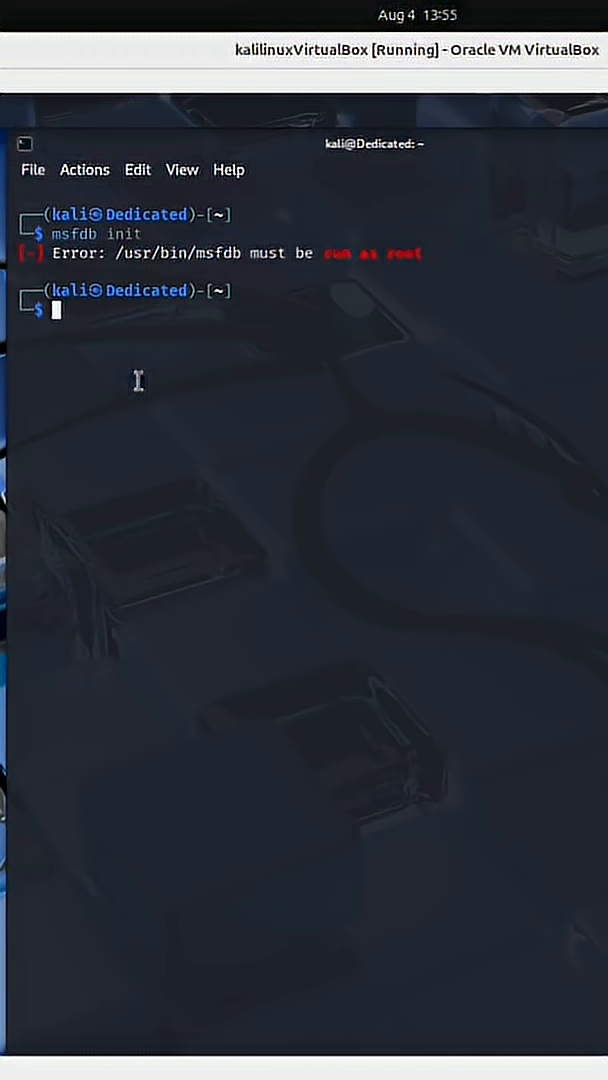
{"action": "type", "text": "msfdb init"}
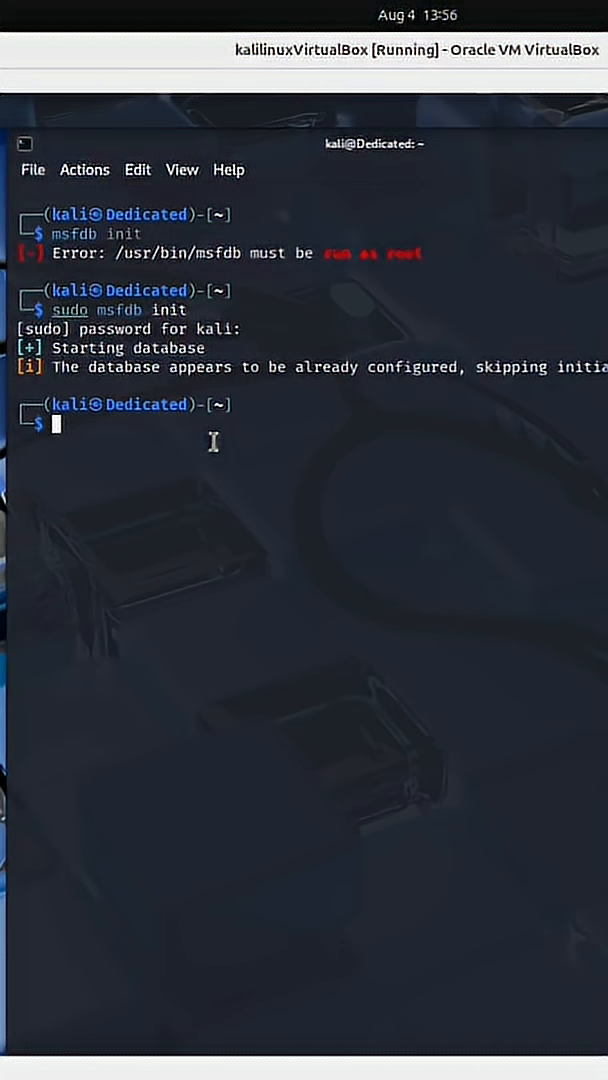
- Start msfconsole from the terminal and wait for the msf6 prompt
{"action": "type", "text": "msfdb init"}
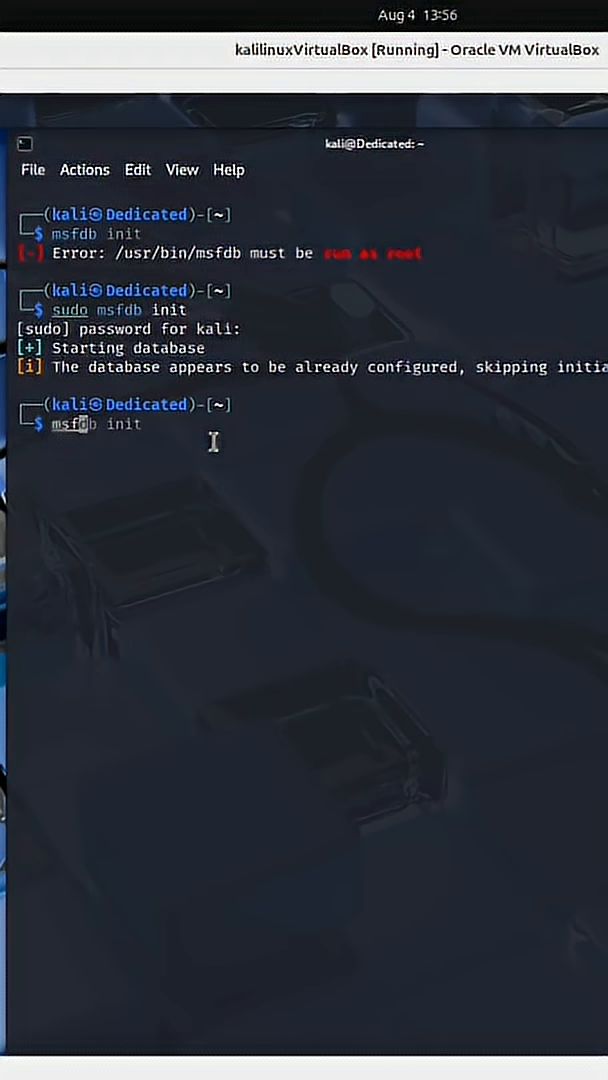
{"action": "type", "text": "msfconsole"}
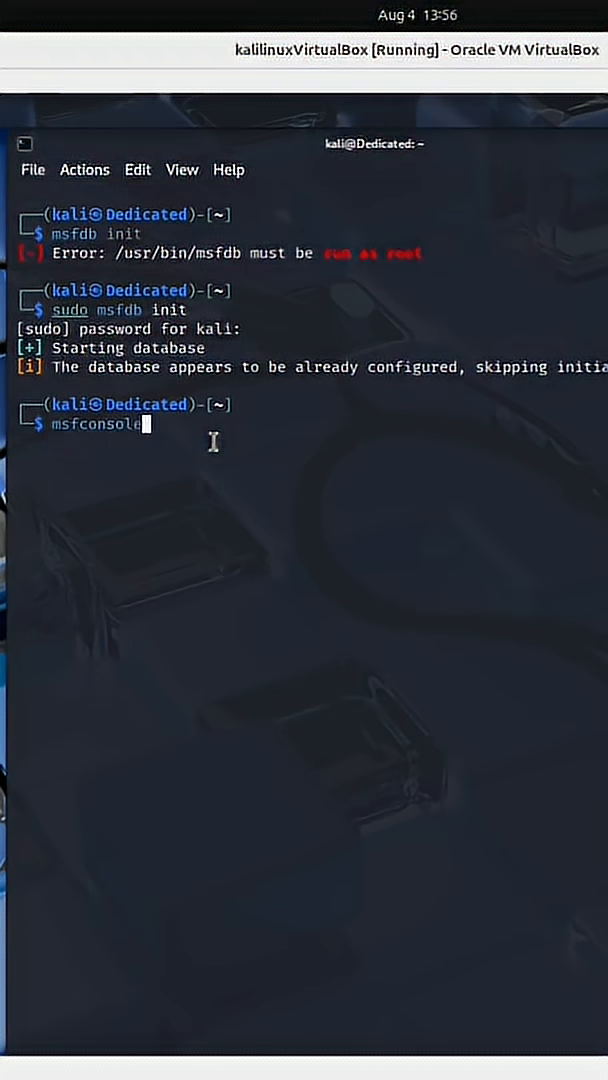
{"action": "key", "text": "Return"}
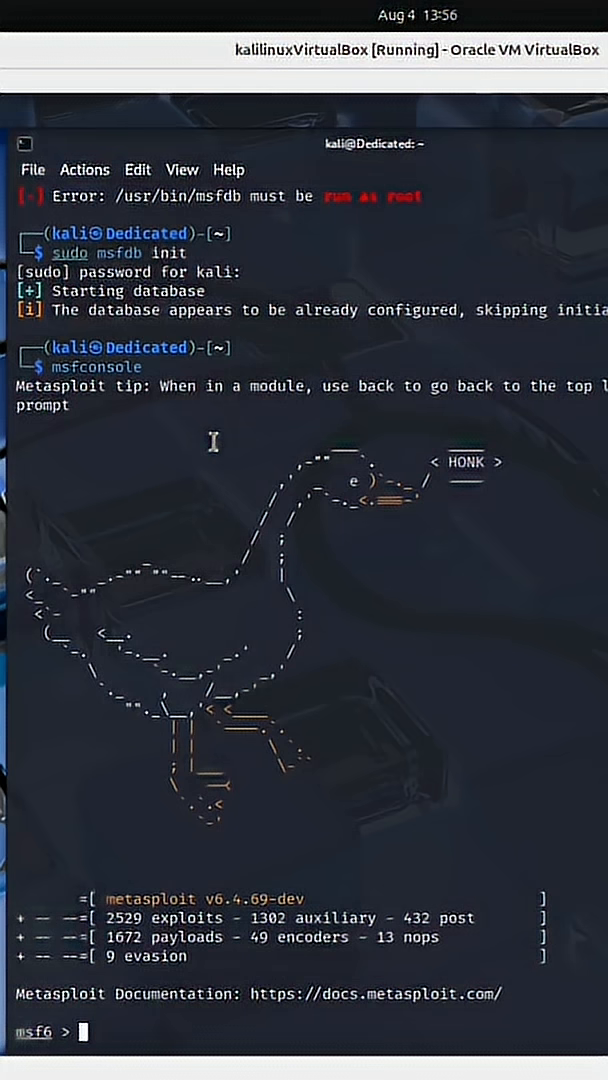
- Run db_status to verify the PostgreSQL database connection
{"action": "type", "text": "df"}
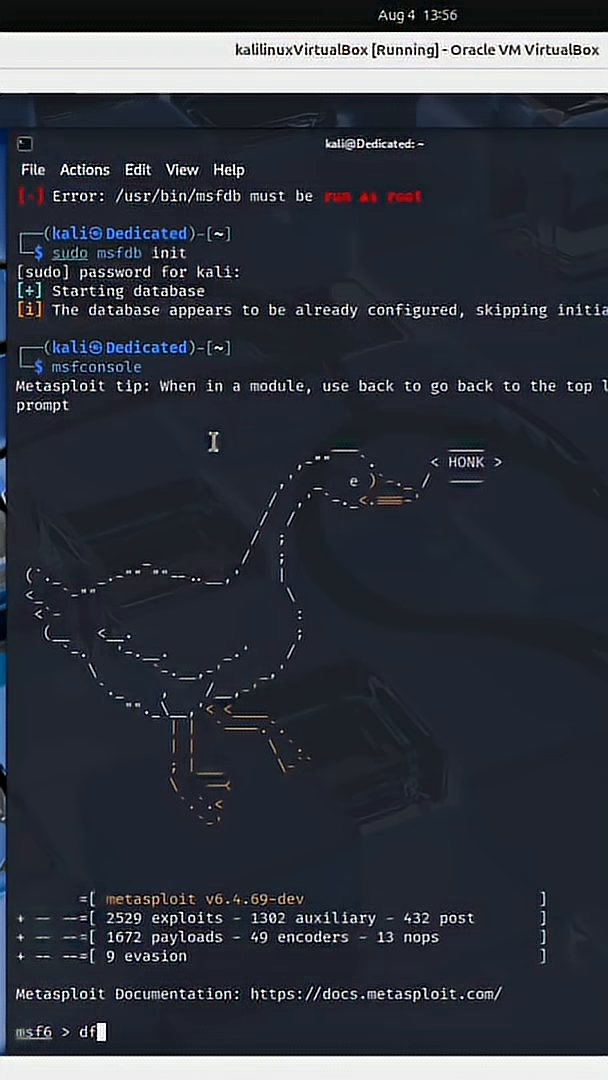
{"action": "type", "text": "db_s"}
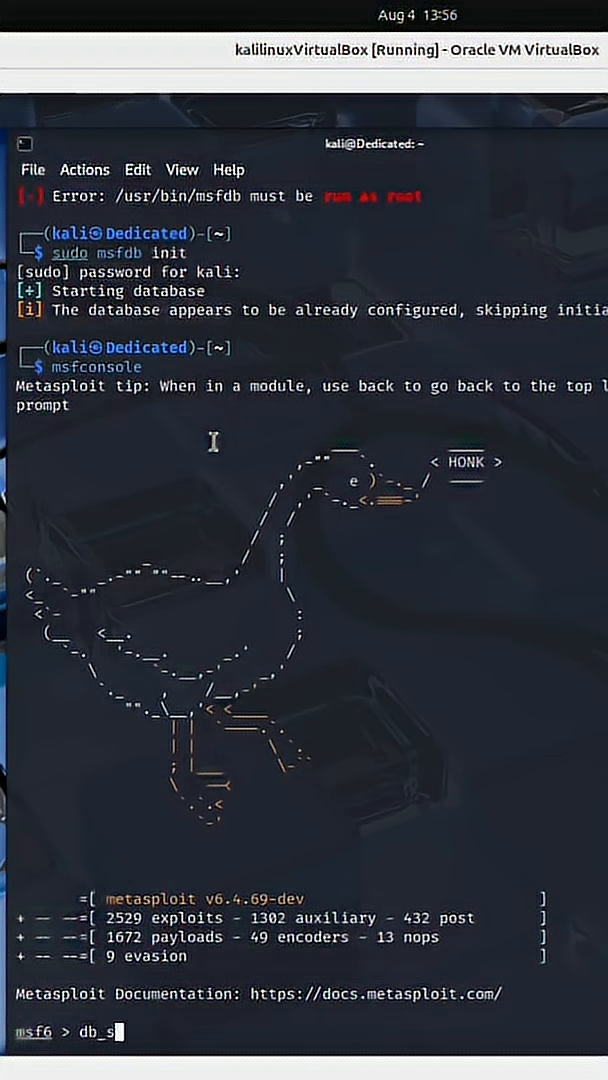
{"action": "type", "text": "tatus"}
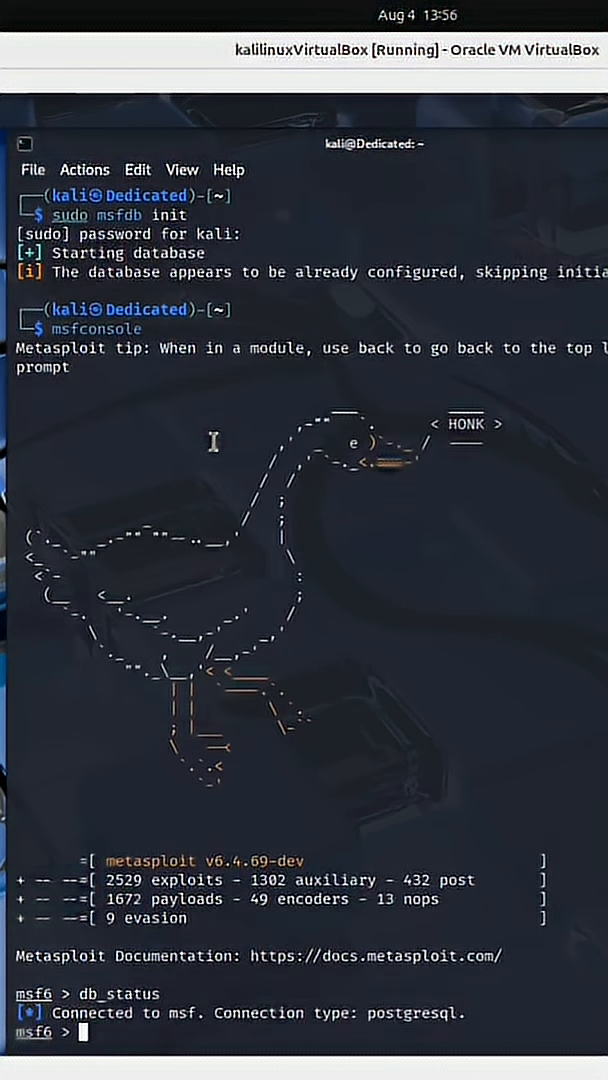
{"action": "mouse_move", "coordinate": [305, 918]}
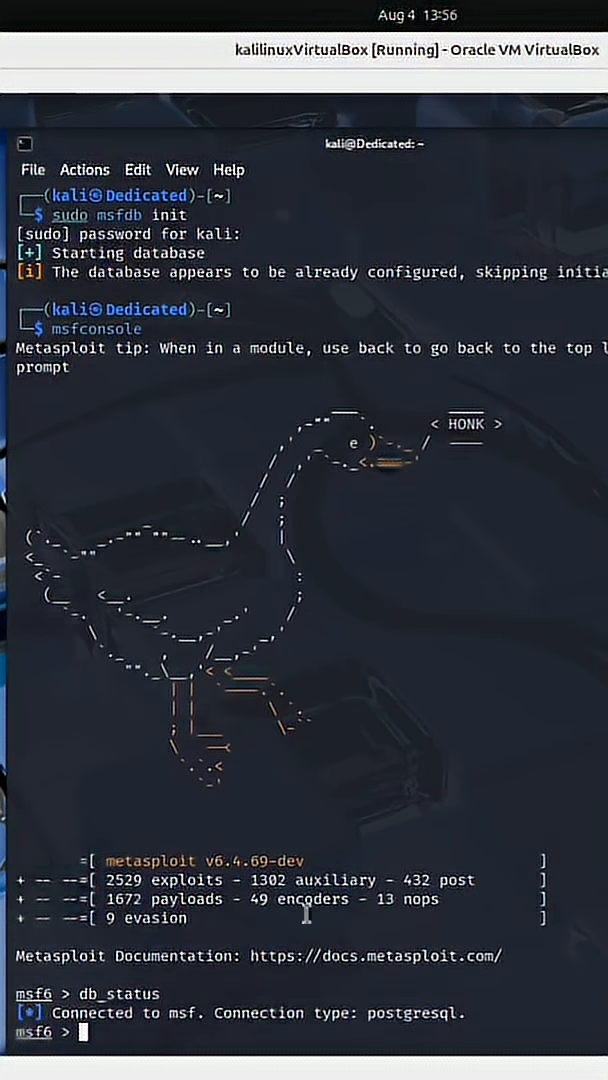
{"action": "double_click", "coordinate": [411, 1013]}
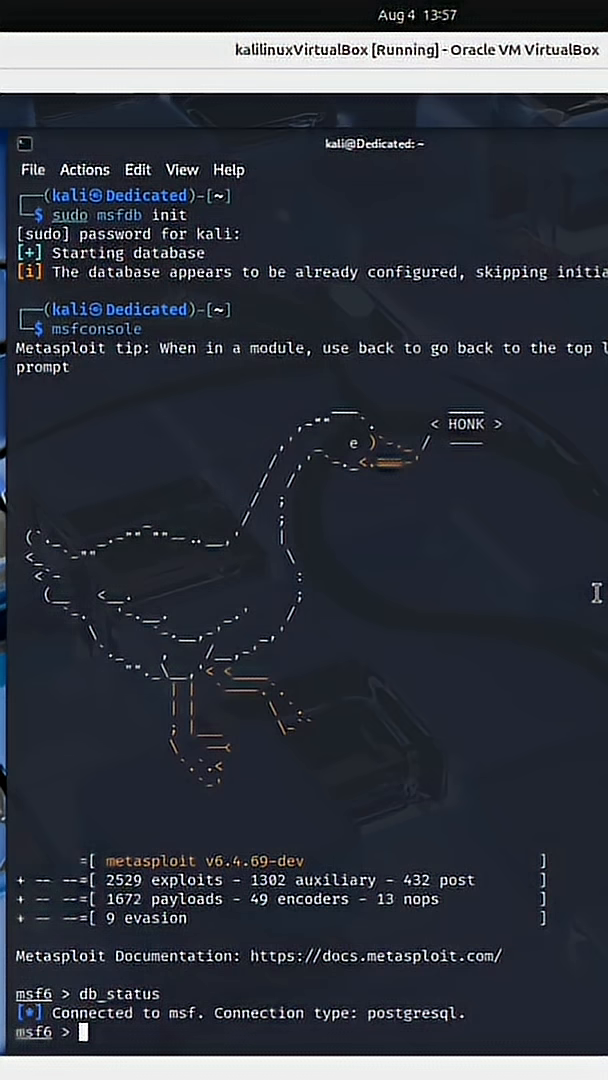
- Run creds and select the VNC password for 192.168.56.3 on 5900/tcp
{"action": "type", "text": "creds"}
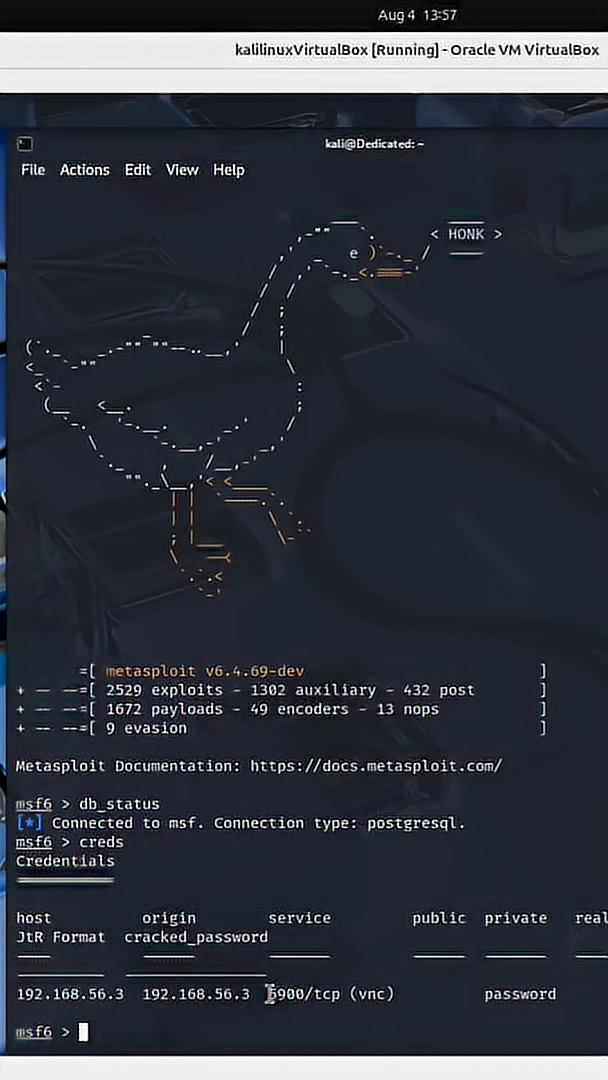
{"action": "double_click", "coordinate": [307, 994]}
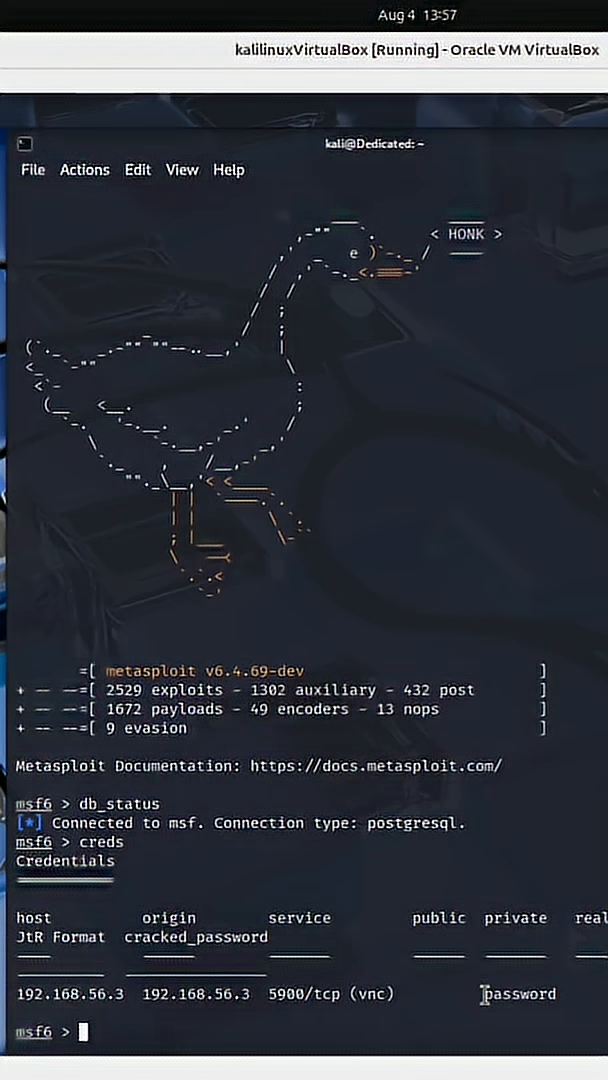
{"action": "double_click", "coordinate": [518, 994]}
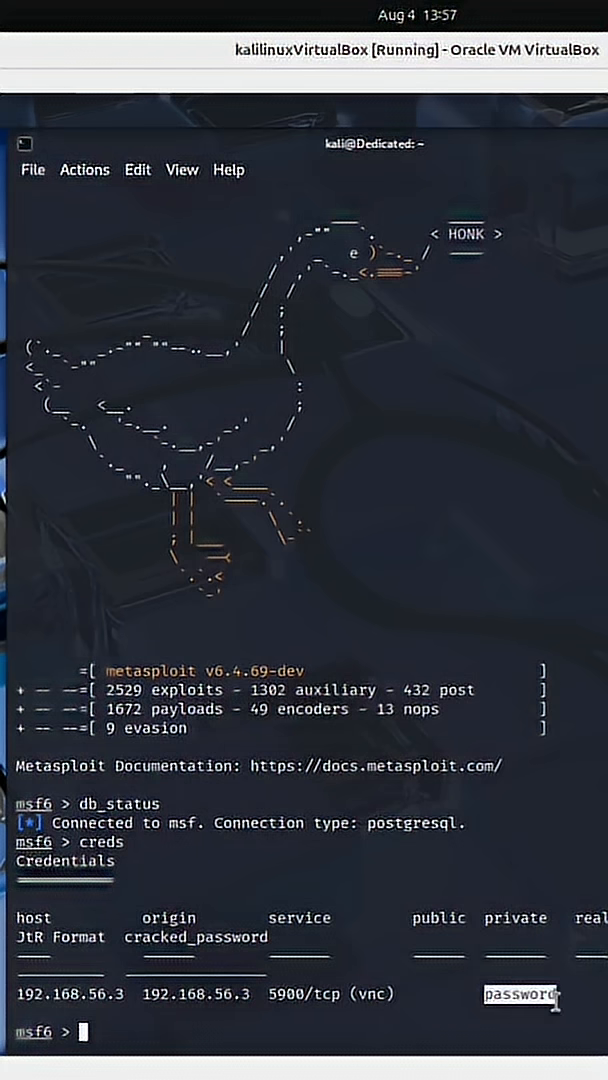